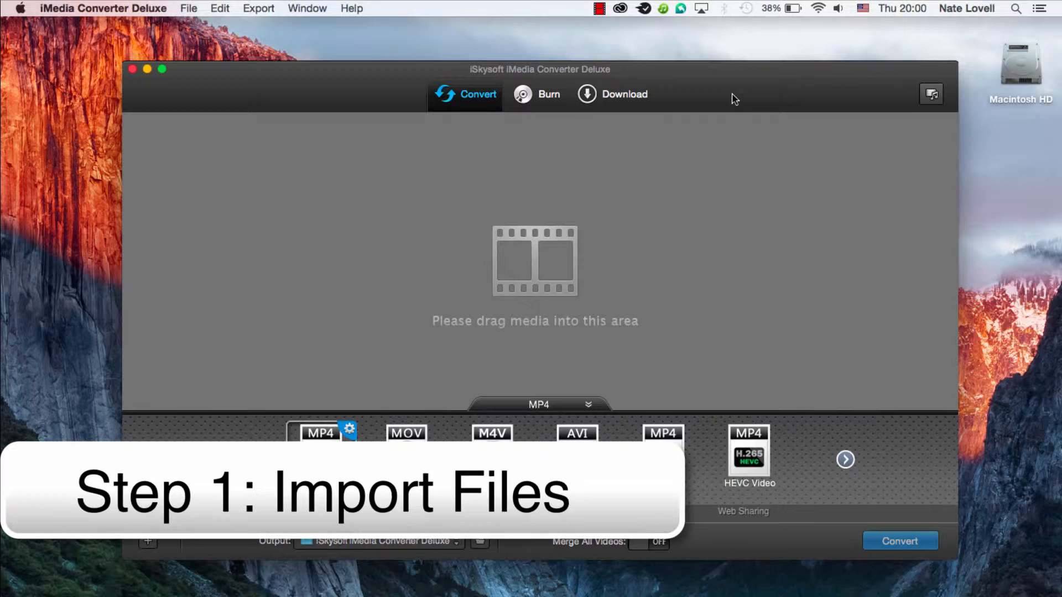
mouse_move(397, 278)
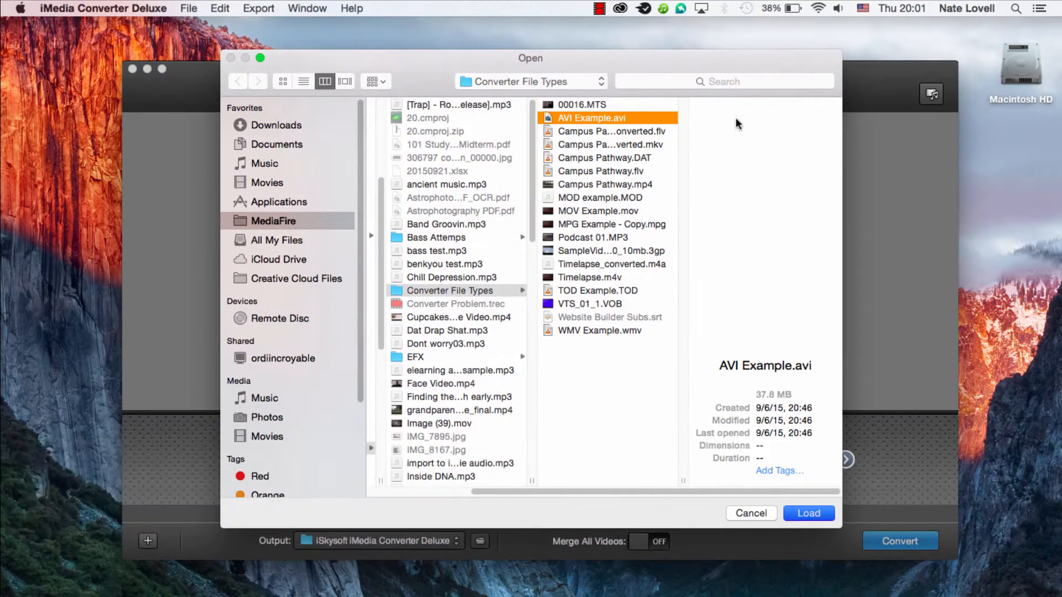
- Load AVI Example.avi from Converter File Types into the converter
click(808, 513)
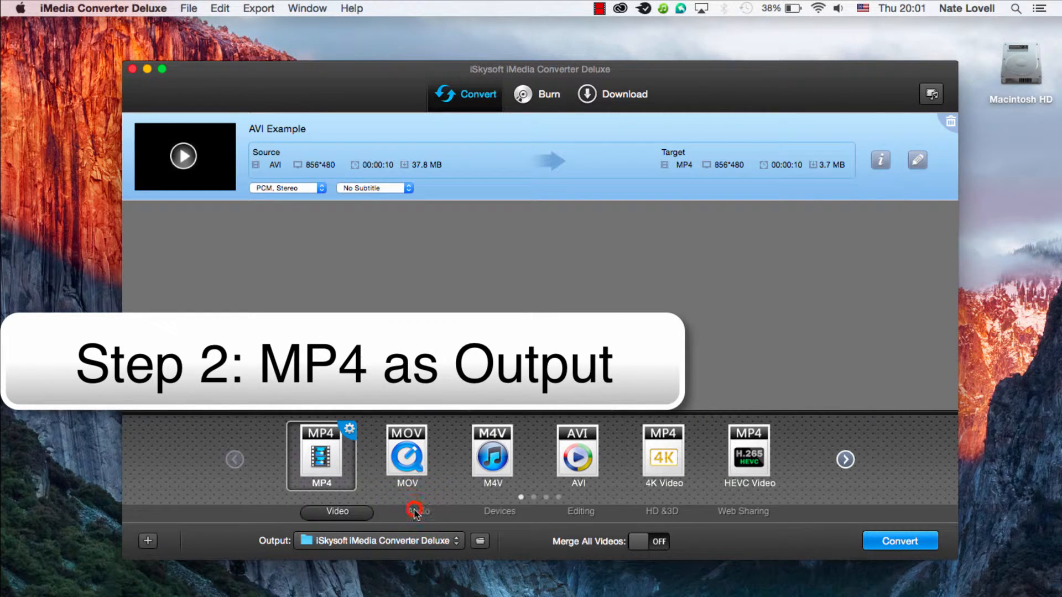
- Set AVI Example's target format to MP3 audio, output to the iSkysoft iMedia Converter Deluxe folder
click(417, 511)
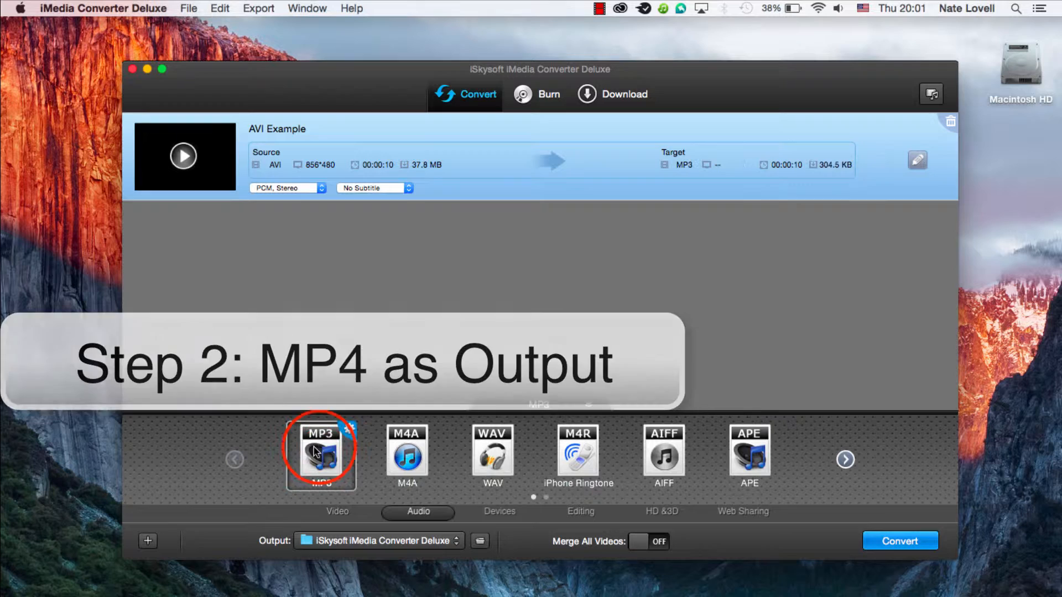
click(348, 431)
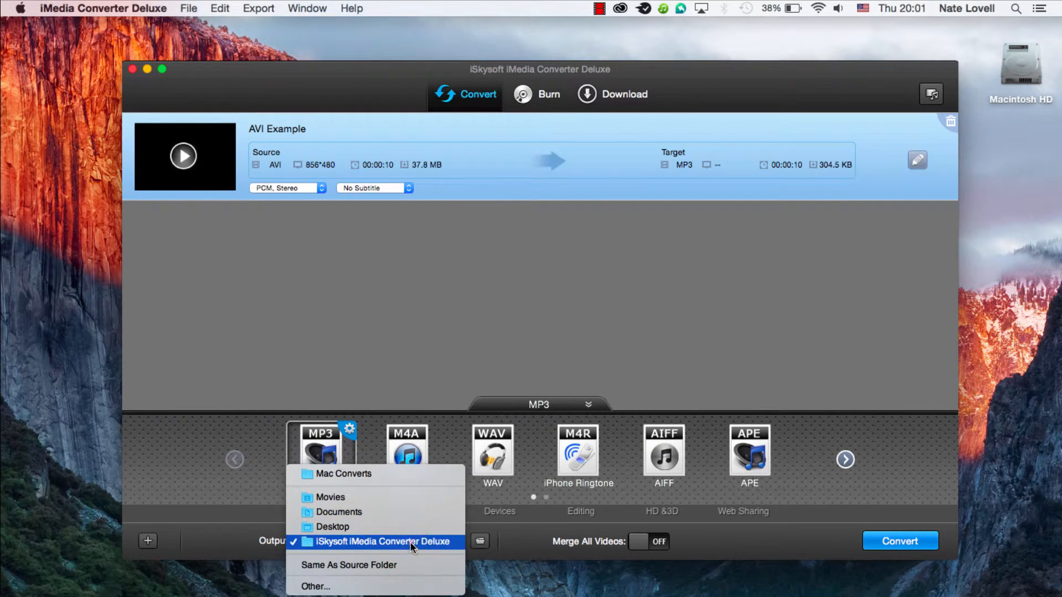
click(383, 541)
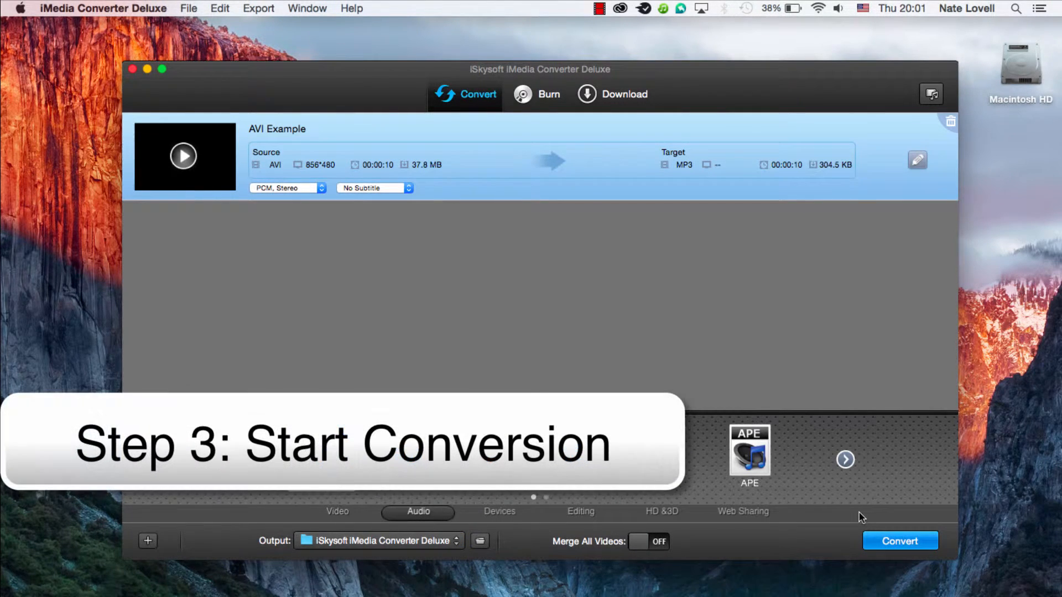
- Convert AVI Example to MP3 and show AVI Example.mp3 in its Finder output folder
click(900, 541)
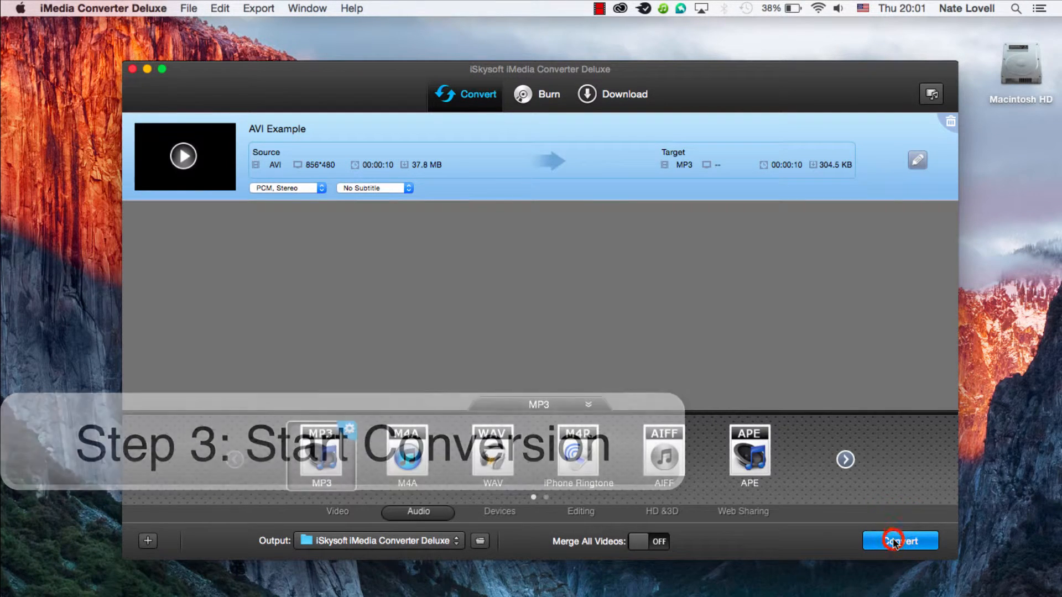
click(899, 540)
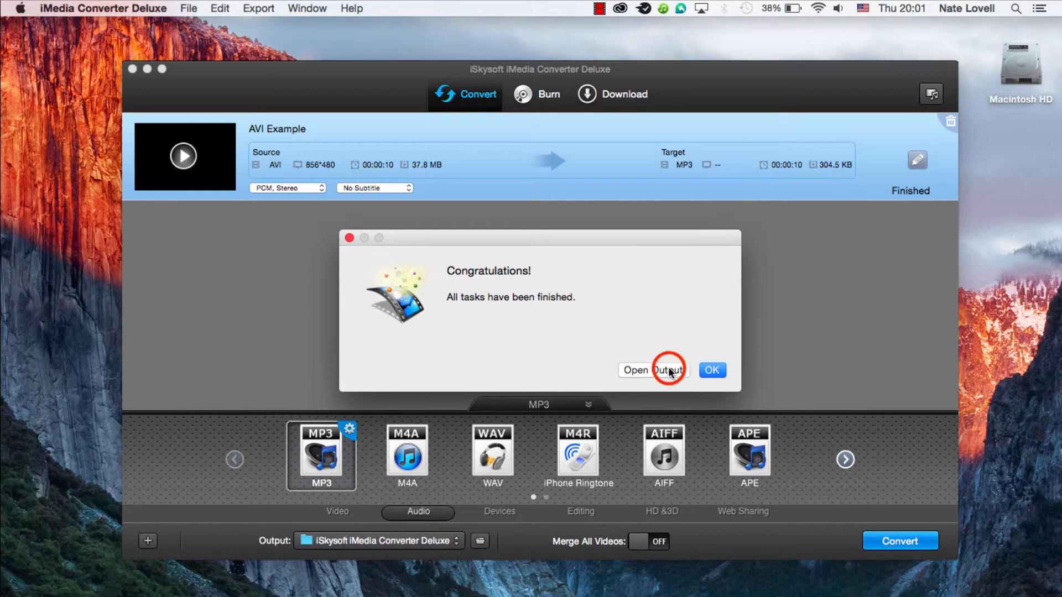
click(650, 371)
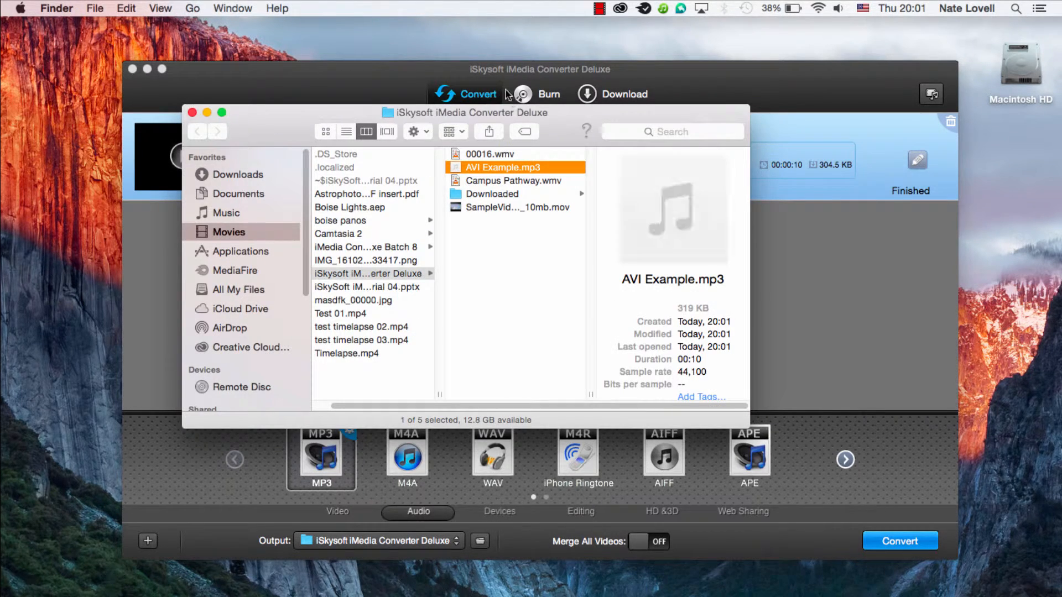